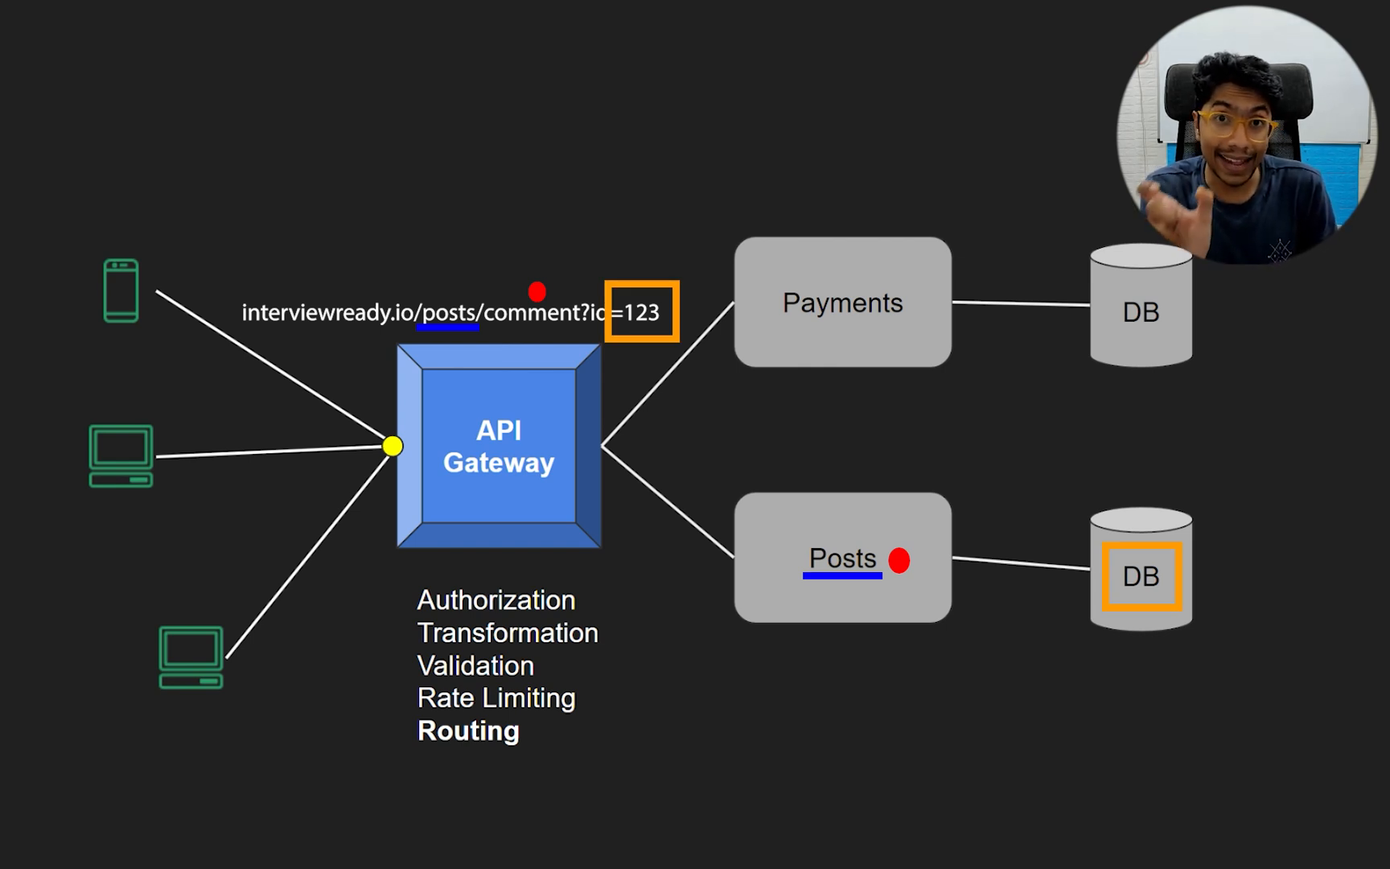
- Advance to the slide showing DNS resolving api.interviewready.io to replicated API Gateway instances
{"action": "key", "text": "right"}
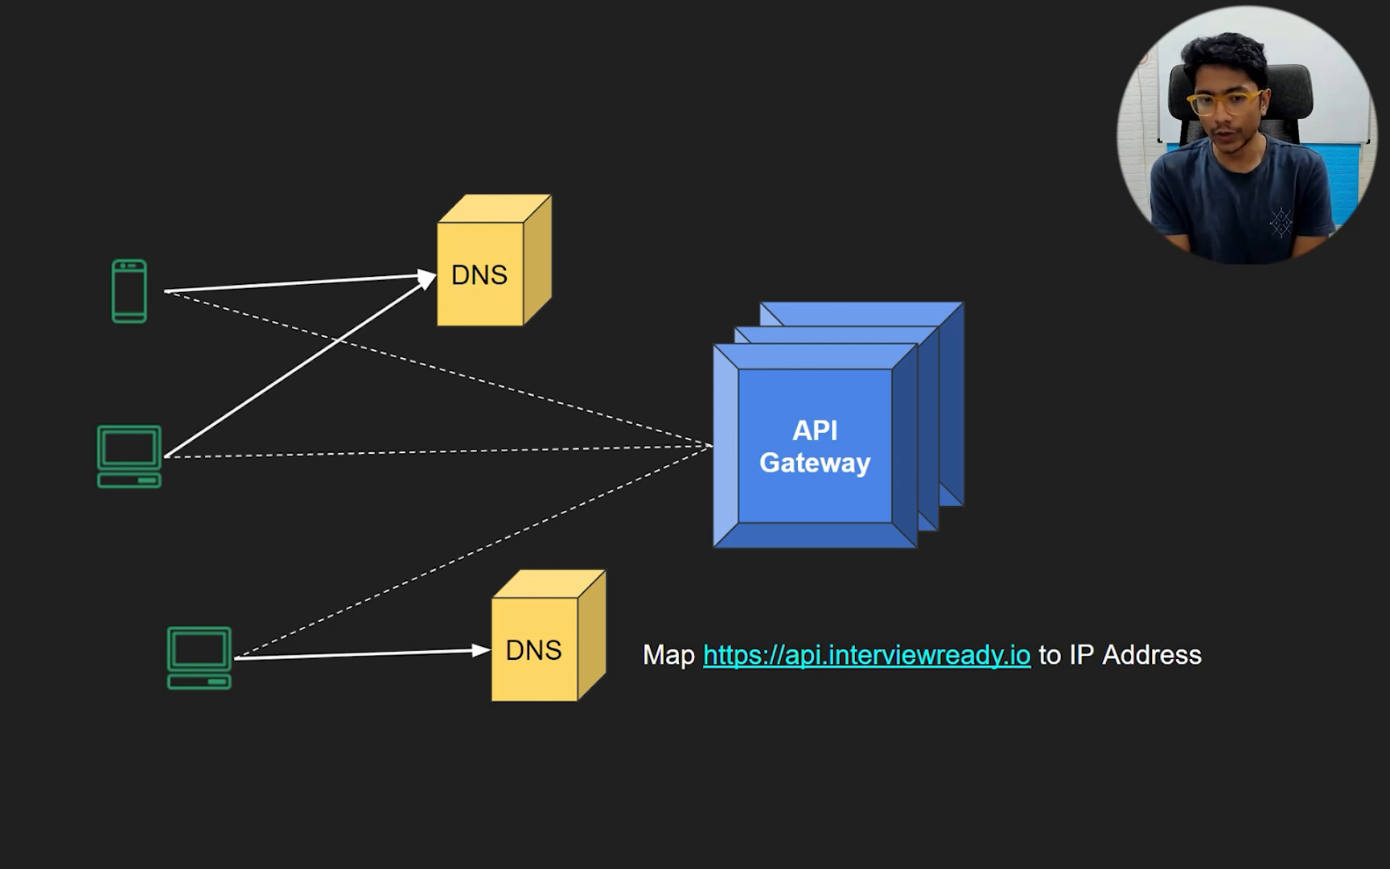